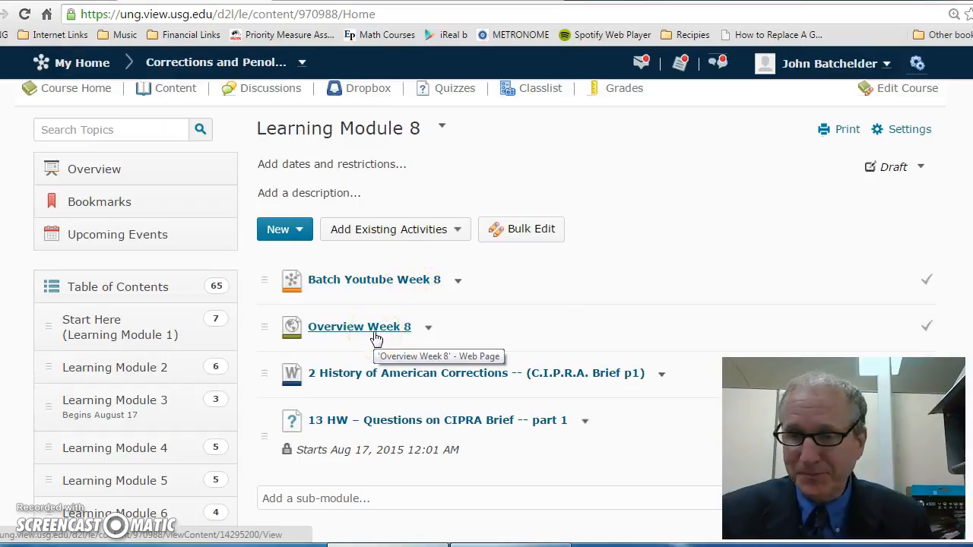
{"action": "mouse_move", "coordinate": [380, 374]}
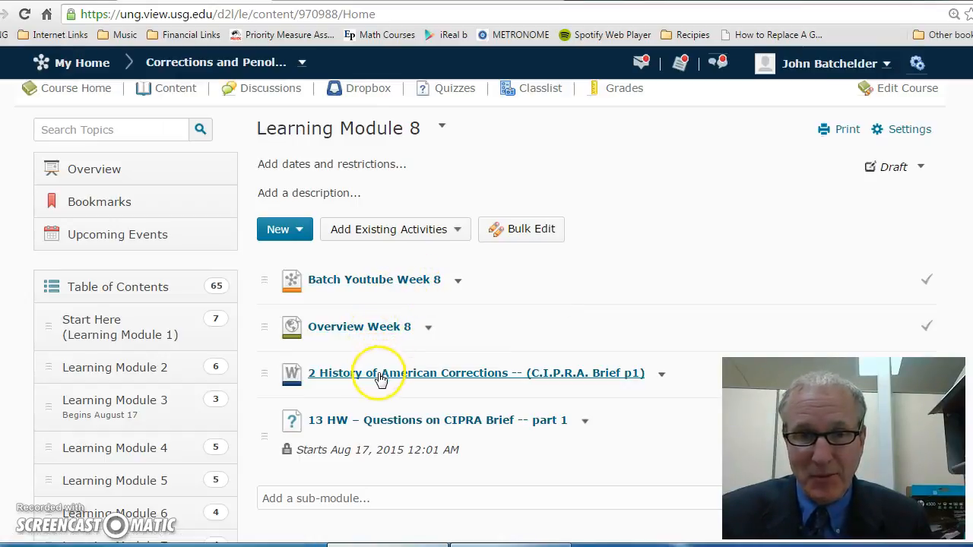
{"action": "mouse_move", "coordinate": [380, 373]}
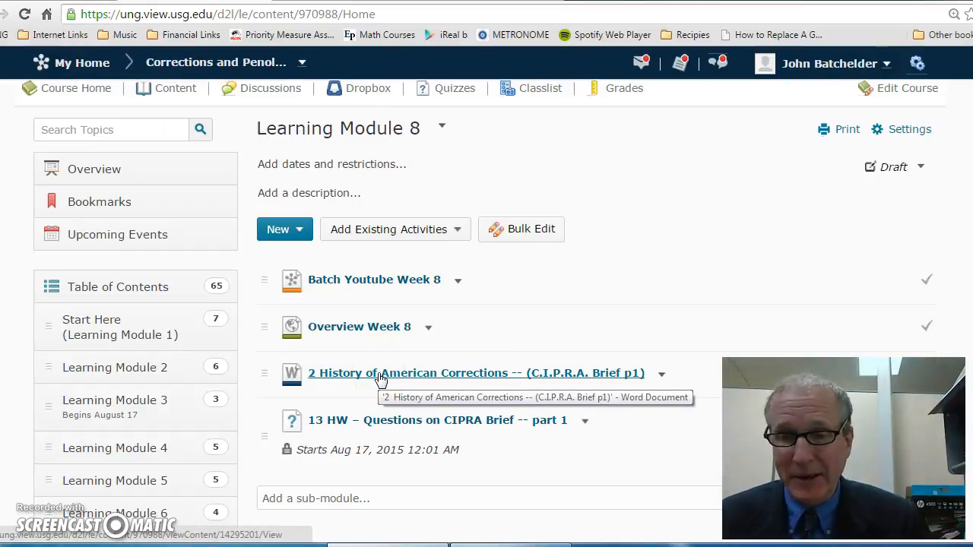
{"action": "mouse_move", "coordinate": [394, 397]}
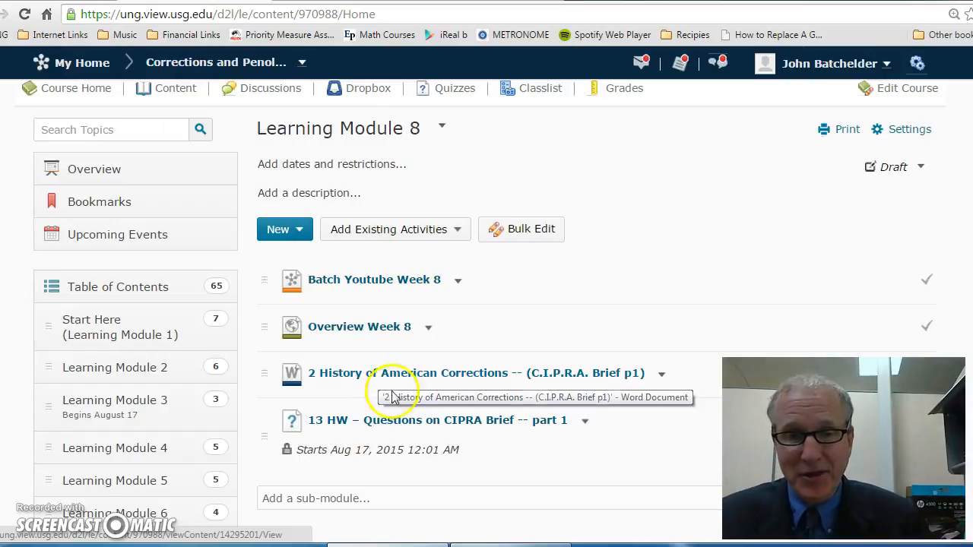
{"action": "mouse_move", "coordinate": [403, 430]}
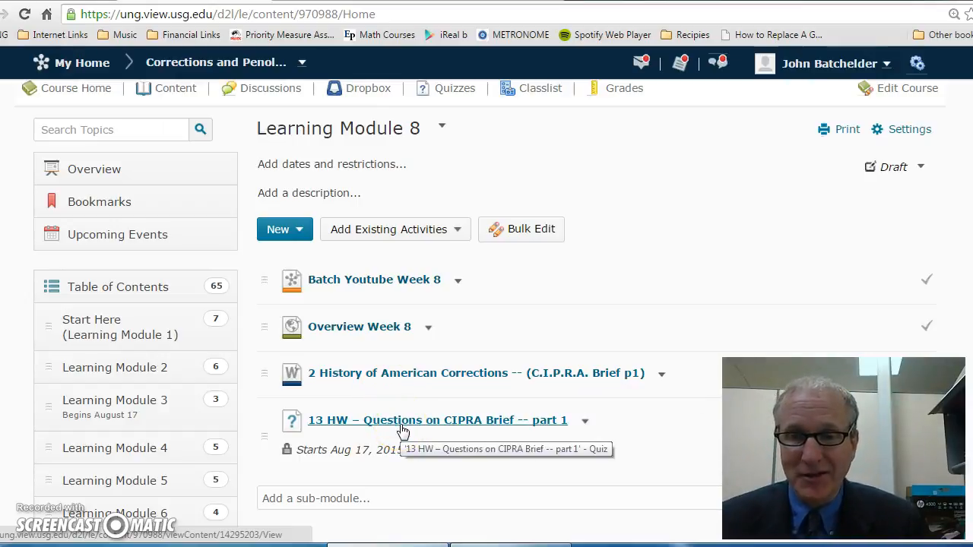